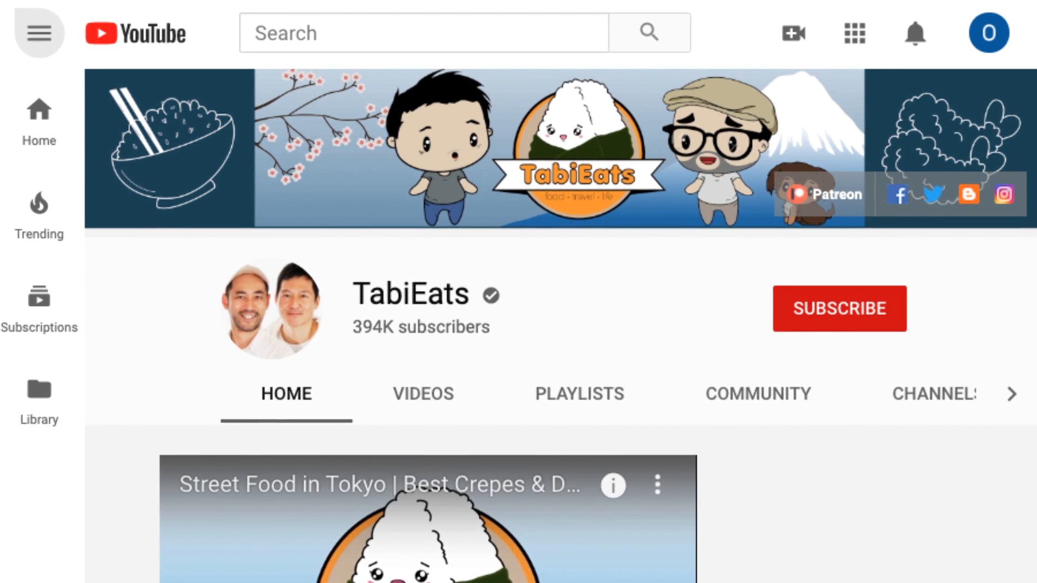
# Start a blank YouTube Channel Art design and search its templates for 'yellow'.
pyautogui.click(39, 33)
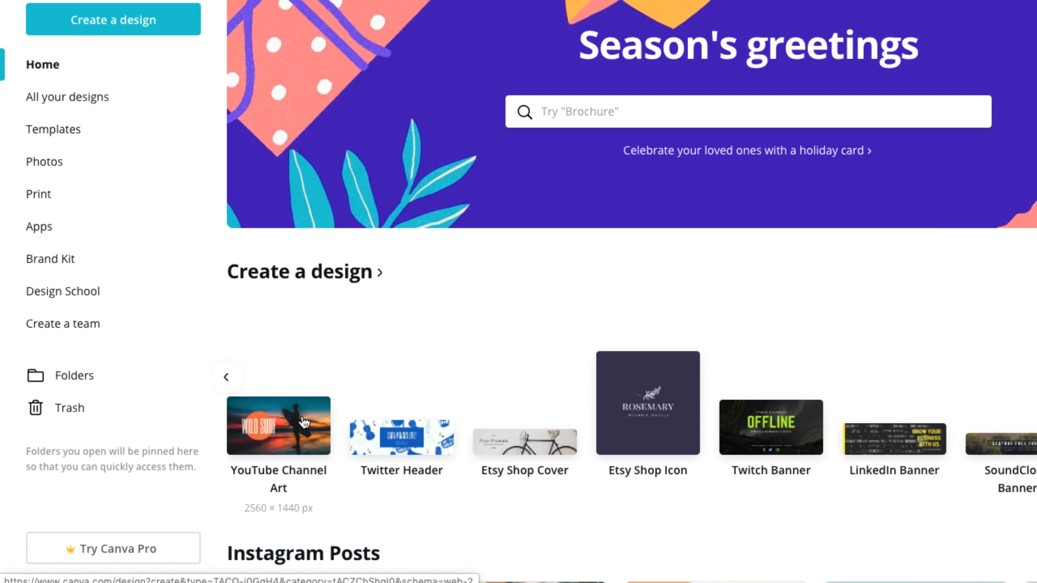
pyautogui.click(277, 426)
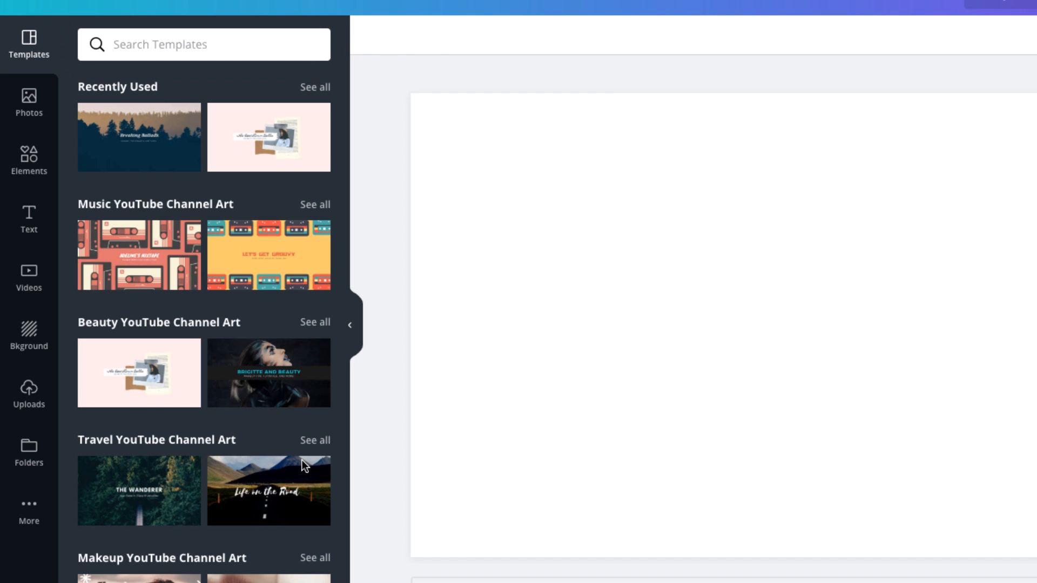
pyautogui.moveTo(250, 165)
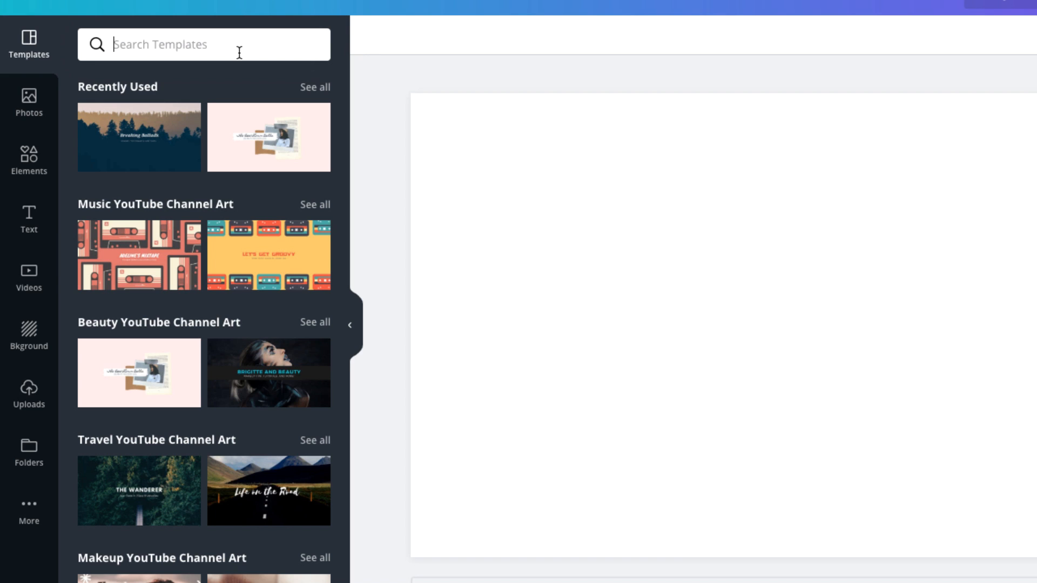
pyautogui.write('yellow')
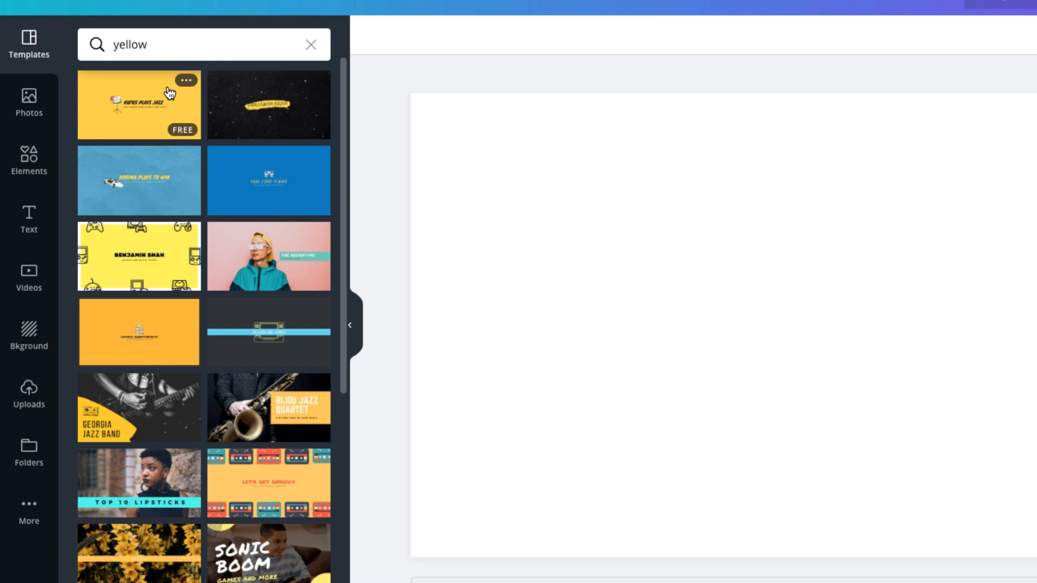
# Apply the yellow jazz template and retitle its heading DARLA'S DONUTS.
pyautogui.click(138, 105)
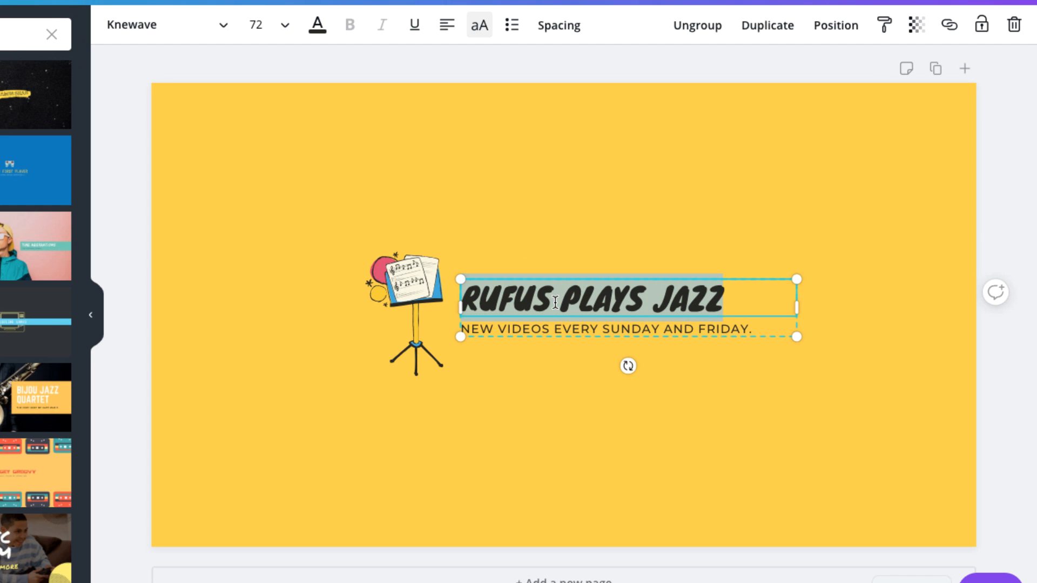
pyautogui.write("DARLA'S")
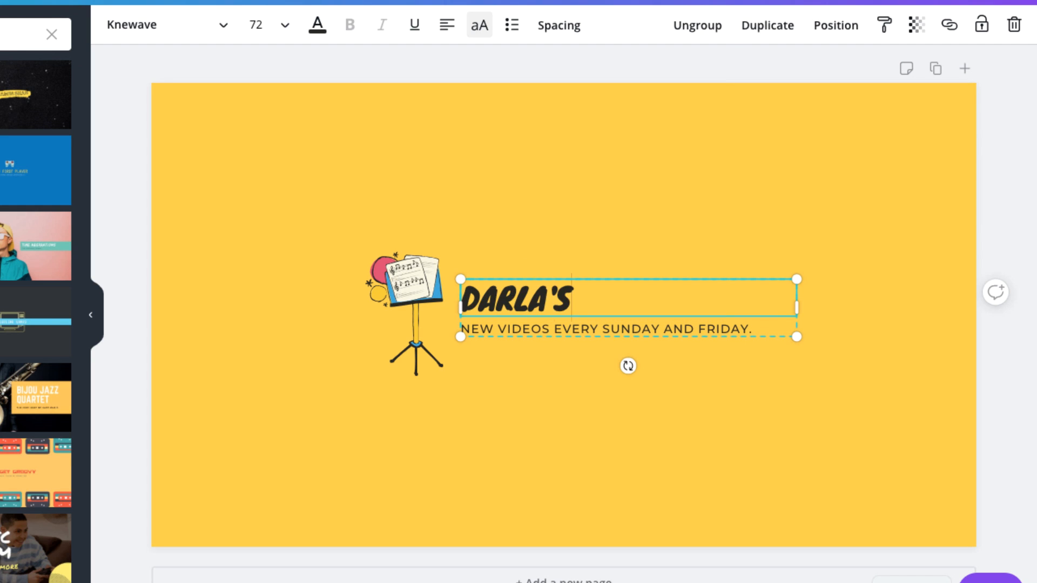
pyautogui.write('DONUTS')
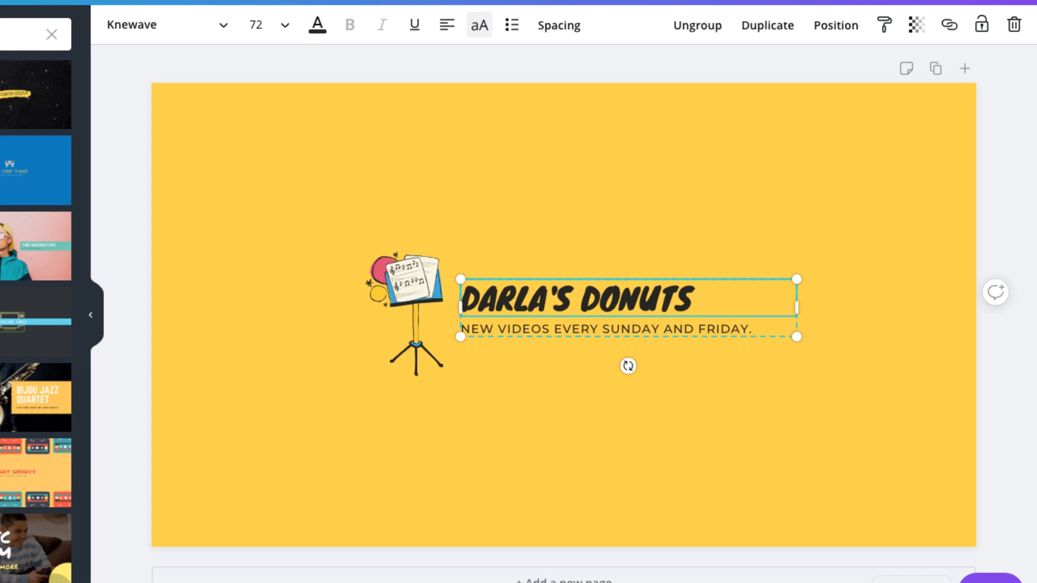
# Replace the subtitle with FRESHLY BAKED VIDEO EVERY FRIDAY!
pyautogui.doubleClick(519, 328)
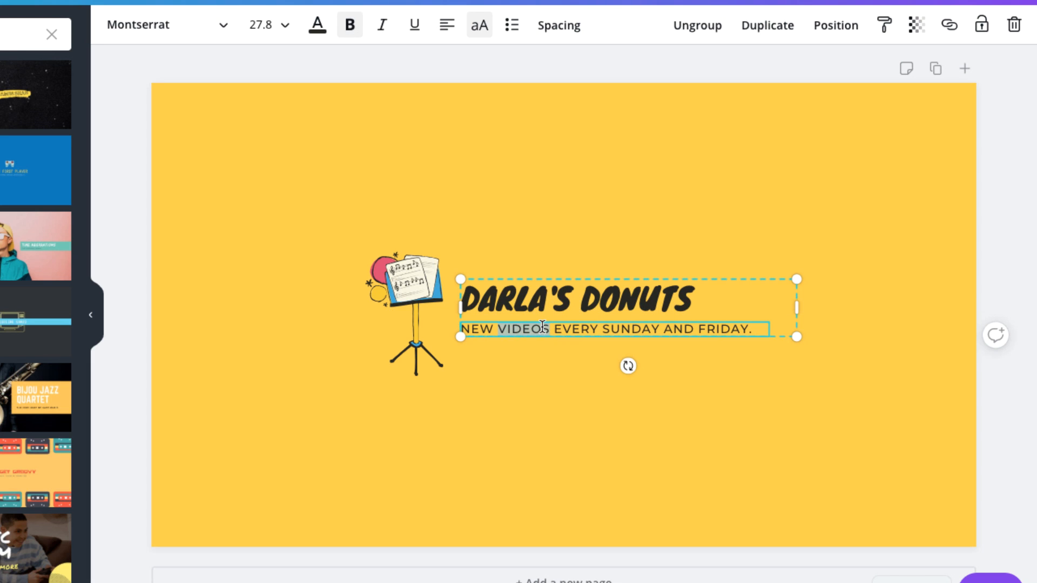
pyautogui.write('FRESHLY BAKE')
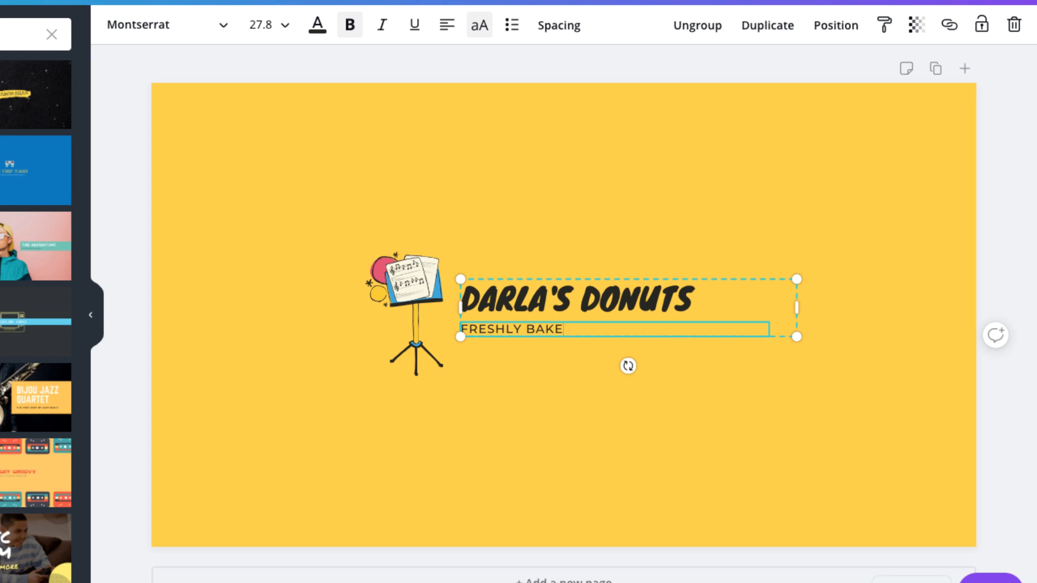
pyautogui.write('D VIDEO EVERY FRIDAY')
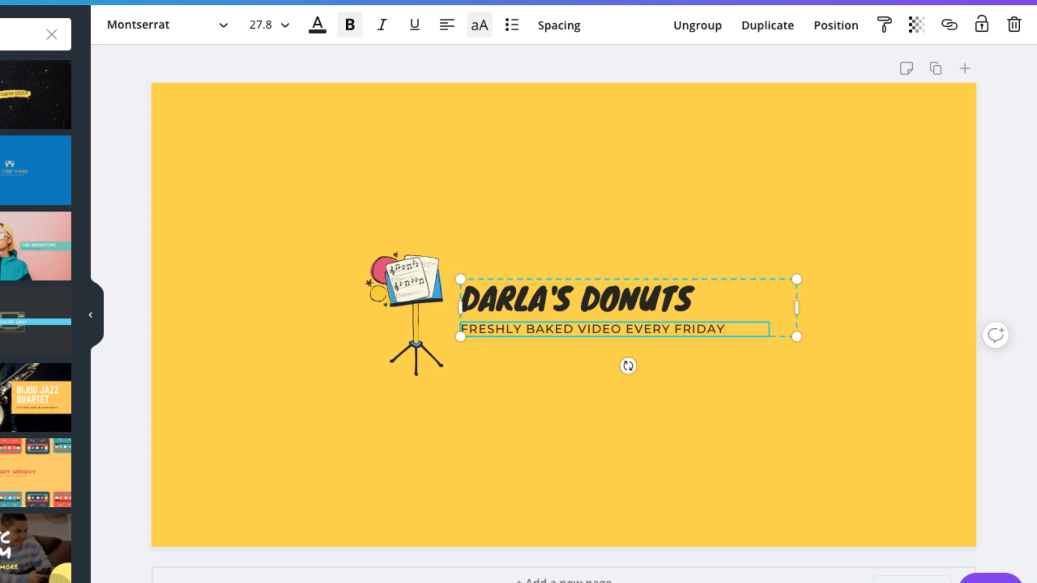
pyautogui.write('!')
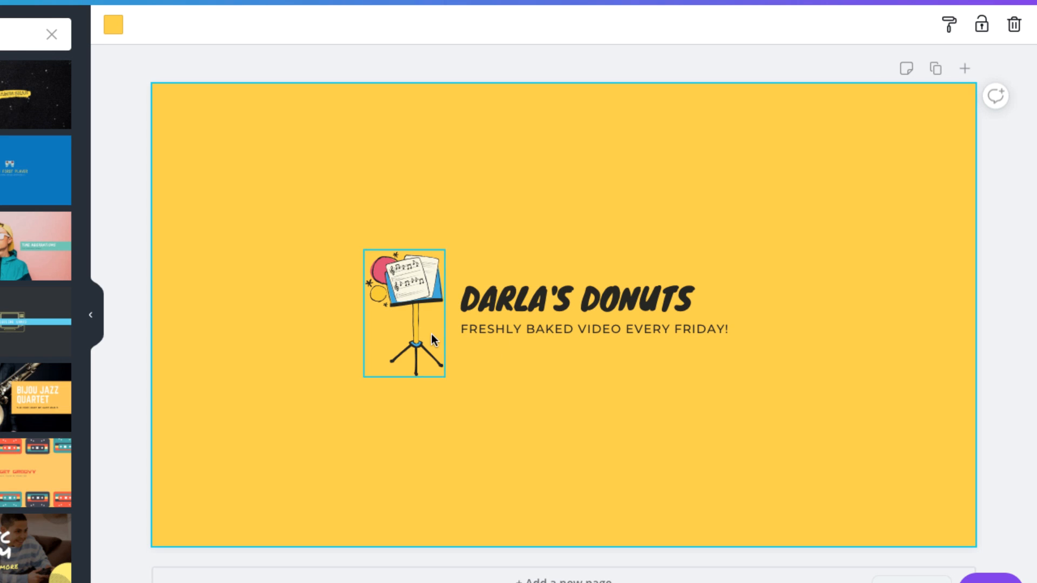
# Delete the music-stand illustration, leaving only the title text on yellow.
pyautogui.click(403, 311)
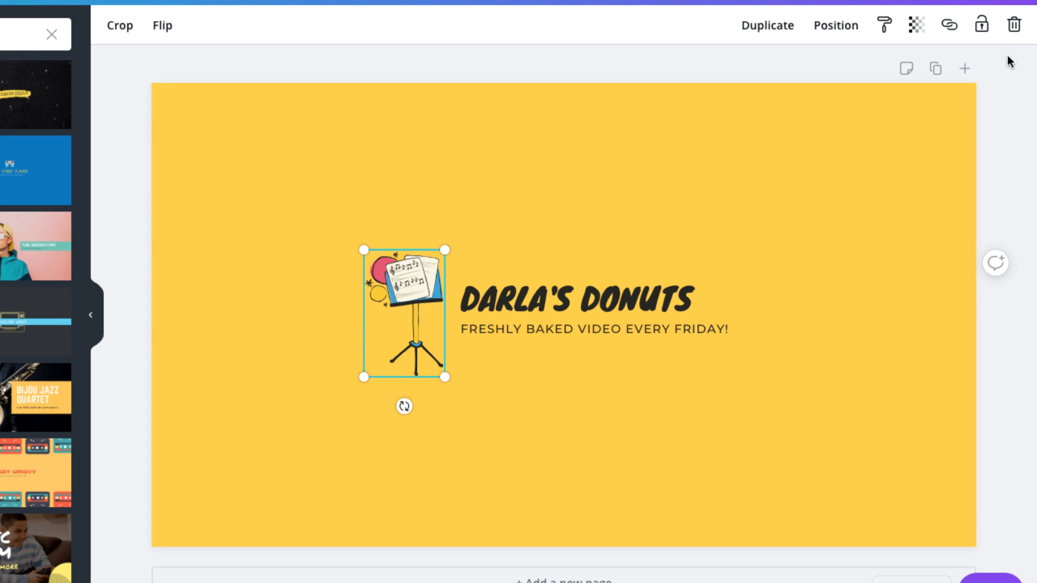
pyautogui.click(1015, 25)
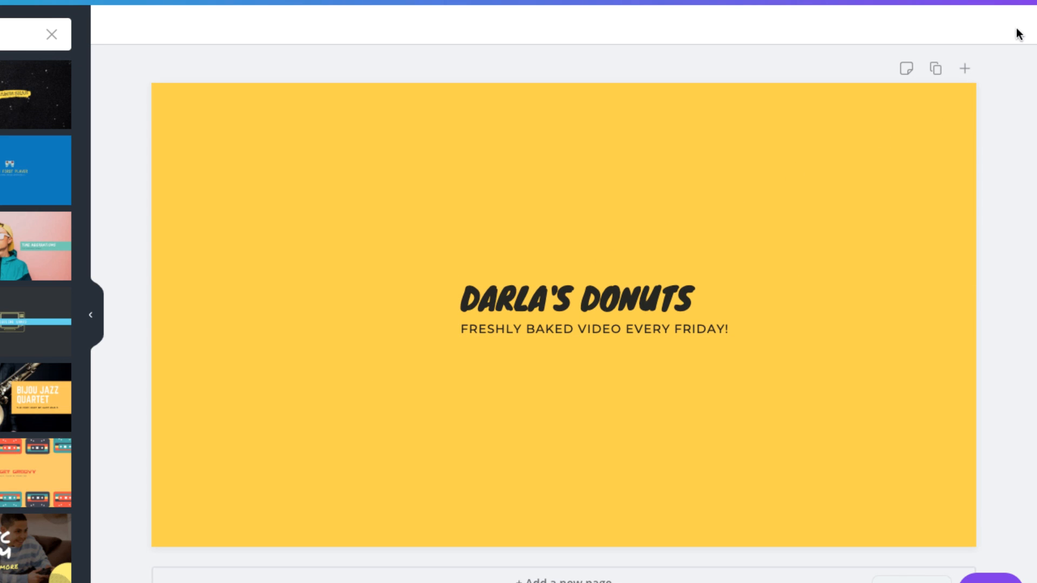
pyautogui.write('yellow')
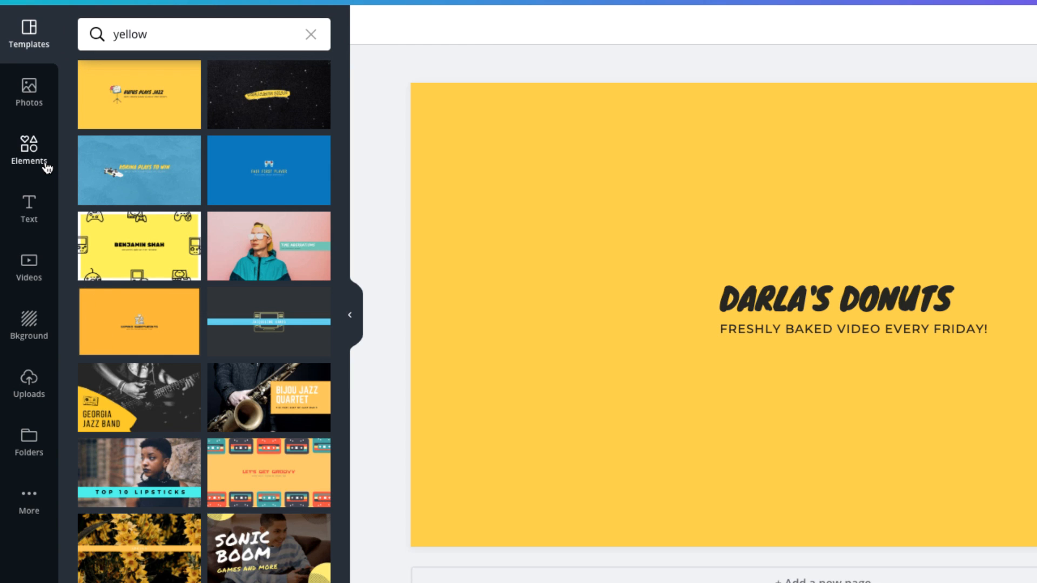
# Search Elements for red donuts and add the free red cartoon donut with glasses.
pyautogui.click(28, 152)
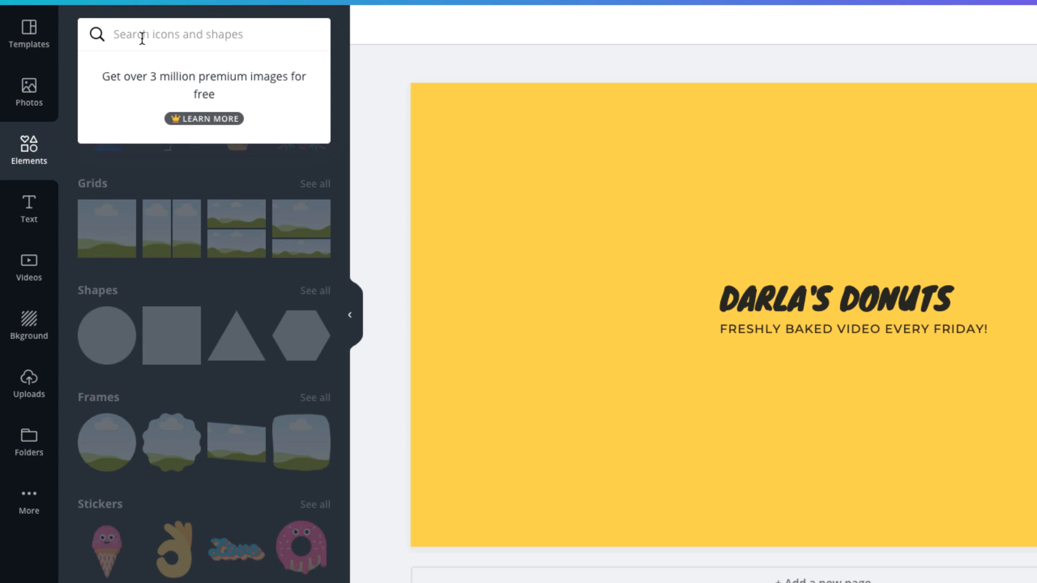
pyautogui.write('donuts')
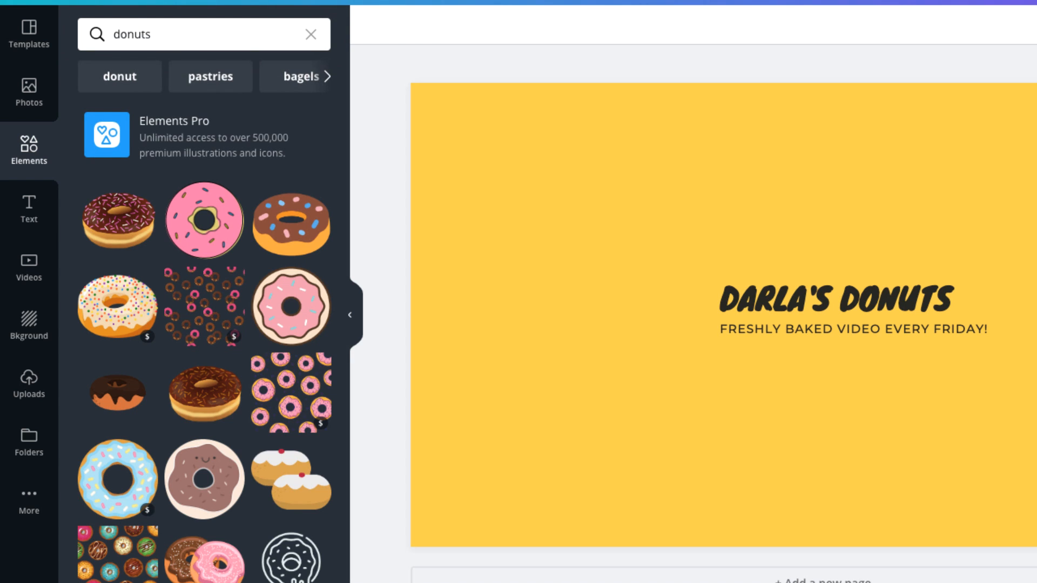
pyautogui.moveTo(117, 218)
pyautogui.write('red ')
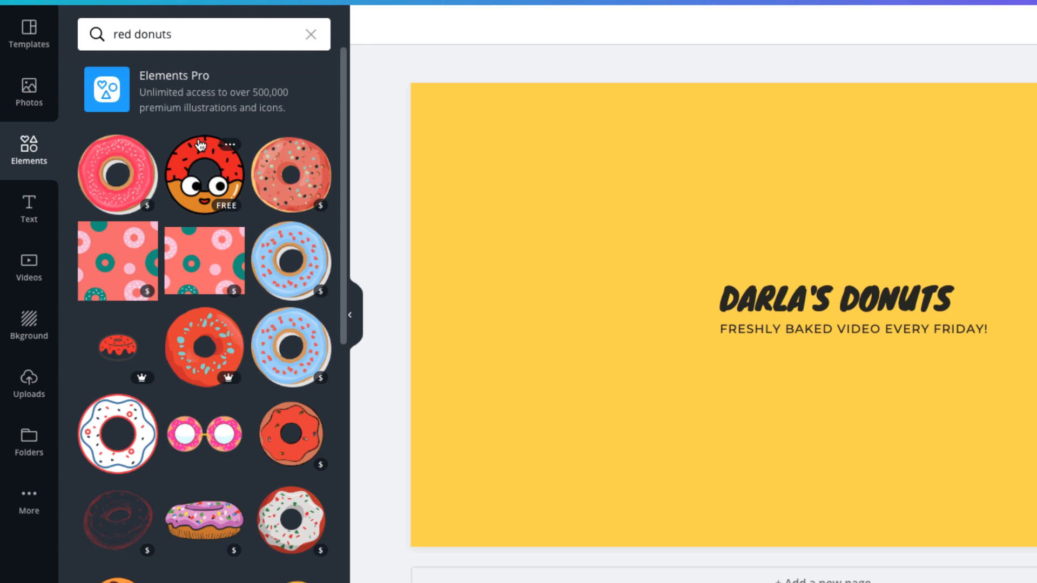
pyautogui.click(204, 174)
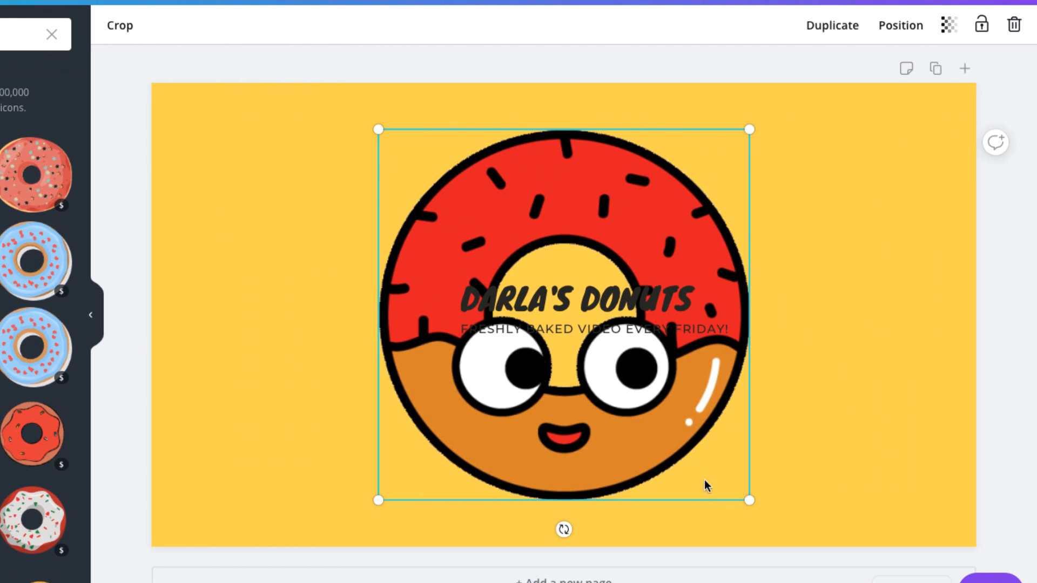
# Shrink the donut and move it just left of the DARLA'S DONUTS title.
pyautogui.moveTo(748, 500); pyautogui.dragTo(489, 240)
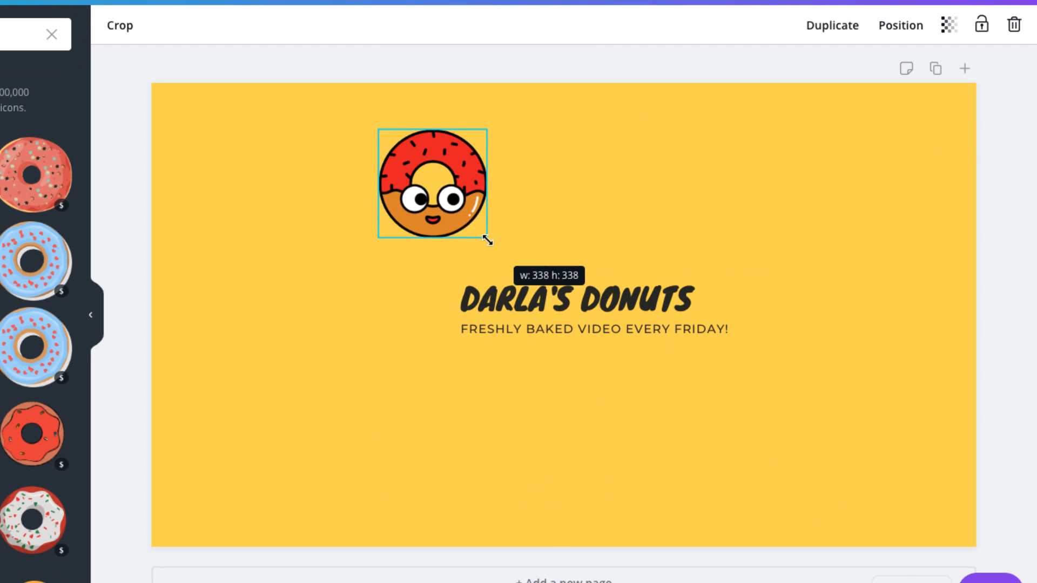
pyautogui.moveTo(433, 184); pyautogui.dragTo(408, 227)
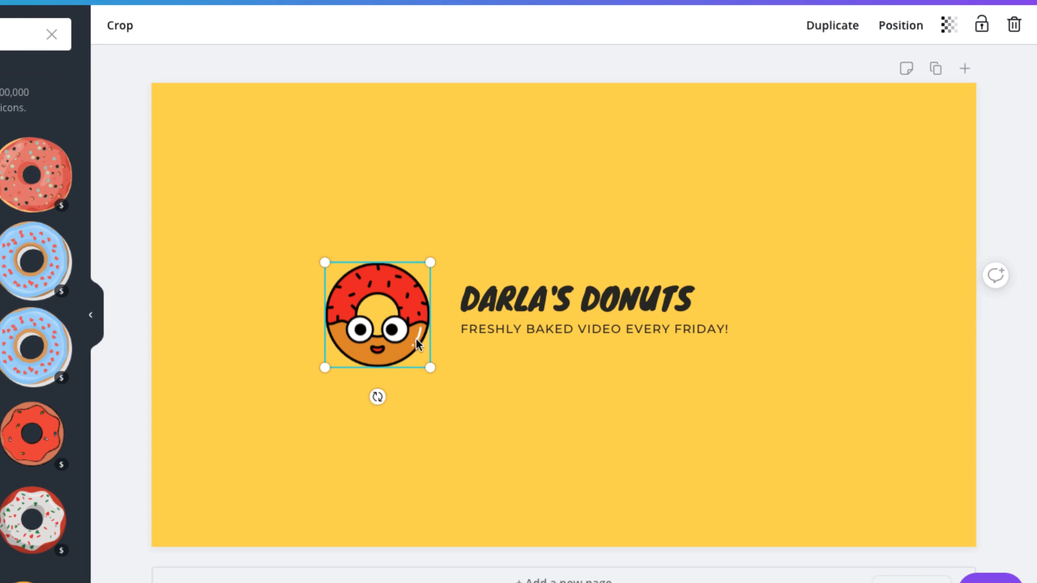
pyautogui.click(477, 365)
pyautogui.write('y')
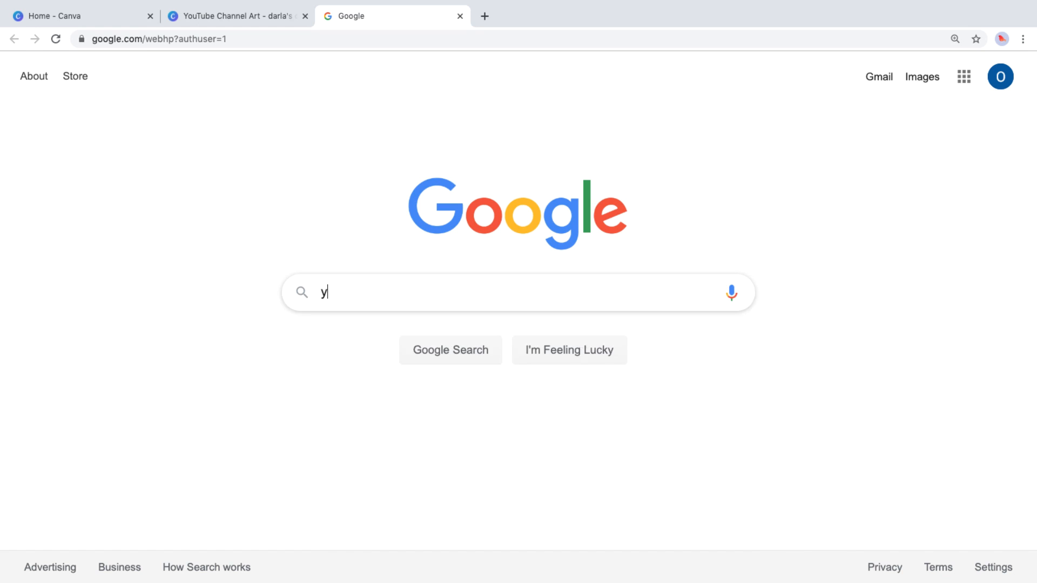
# Google 'youtube channel art guidelines' and open the 'Create or edit channel art' help page.
pyautogui.write('outube channel art guidelines')
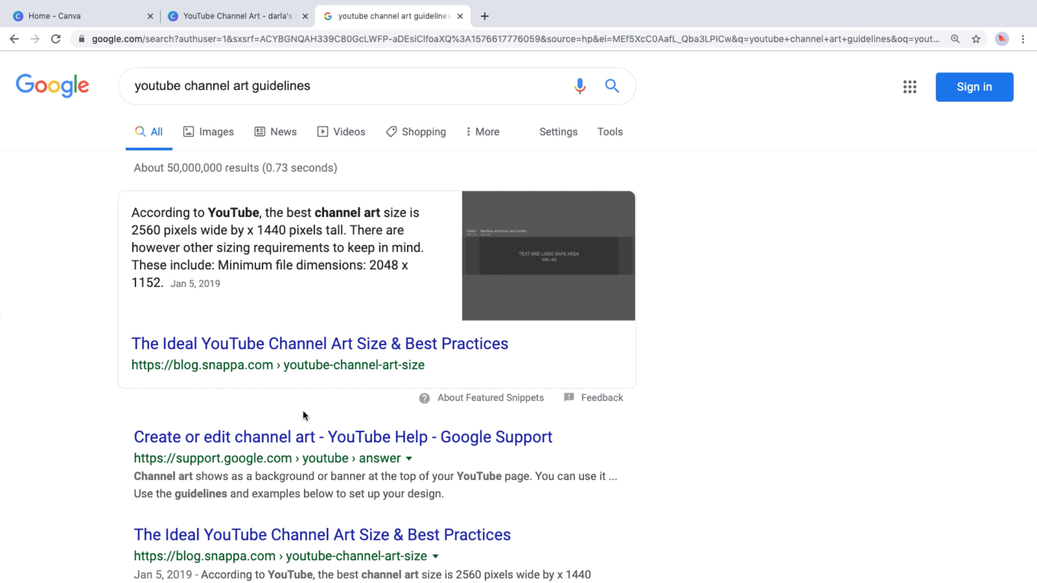
pyautogui.moveTo(296, 437)
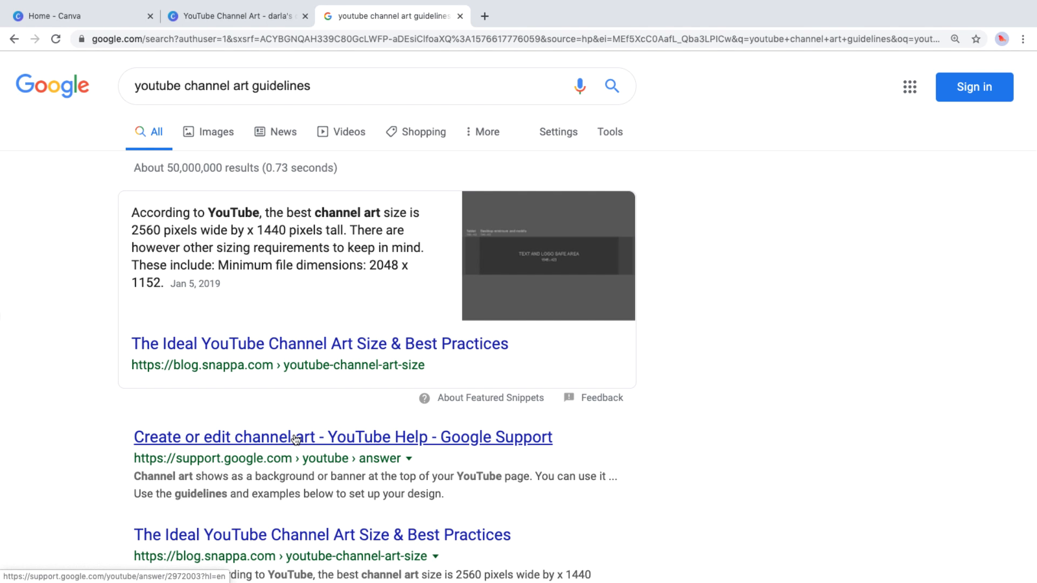
pyautogui.click(343, 436)
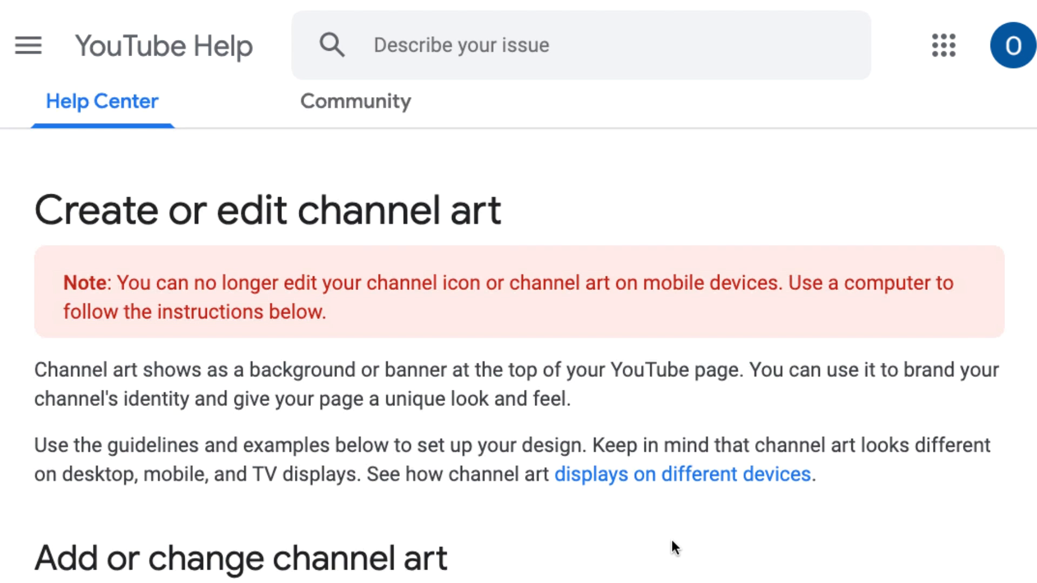
# Download the Channel Art Templates zip from the help page and open the archive.
pyautogui.scroll(-3)
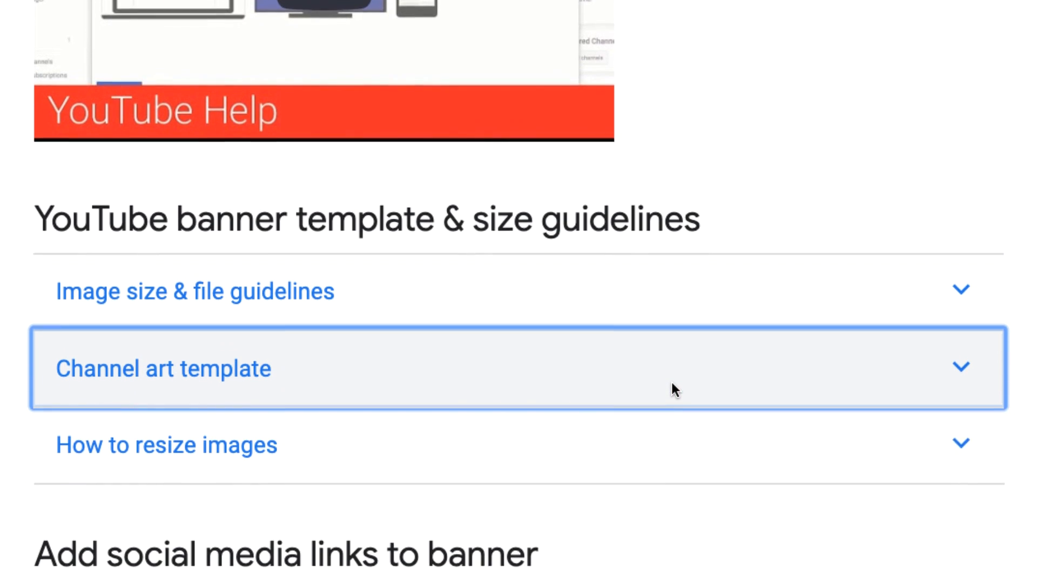
pyautogui.scroll(-3)
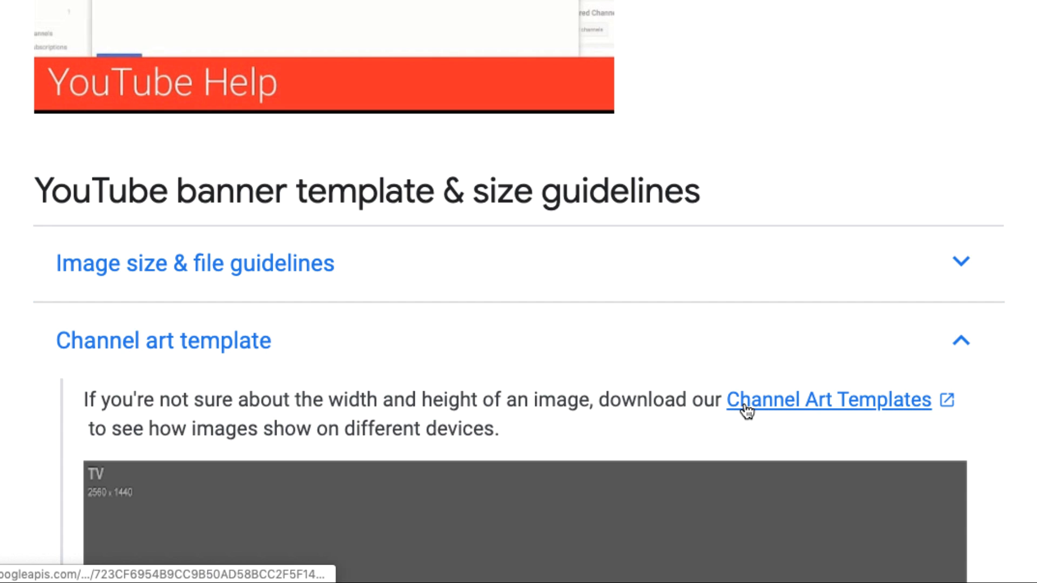
pyautogui.click(825, 400)
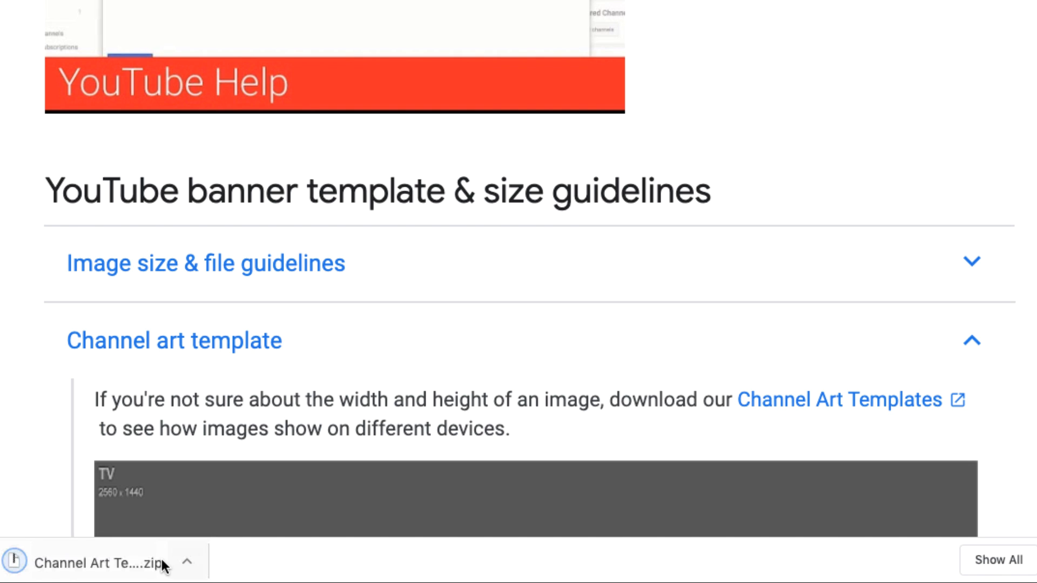
pyautogui.click(99, 563)
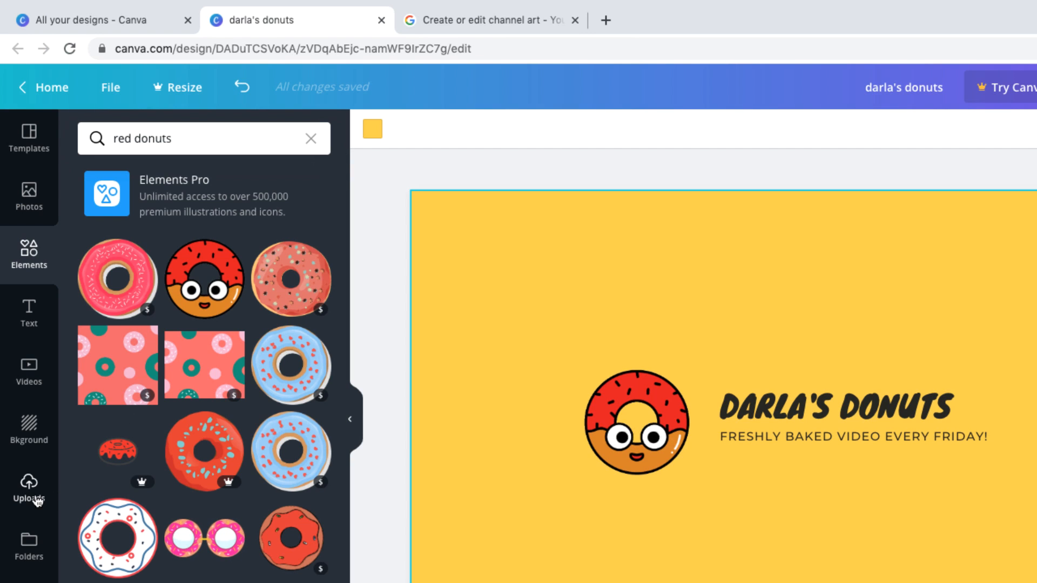
# From Uploads, browse to the downloaded Channel Art Templates folder for a file to upload.
pyautogui.click(29, 489)
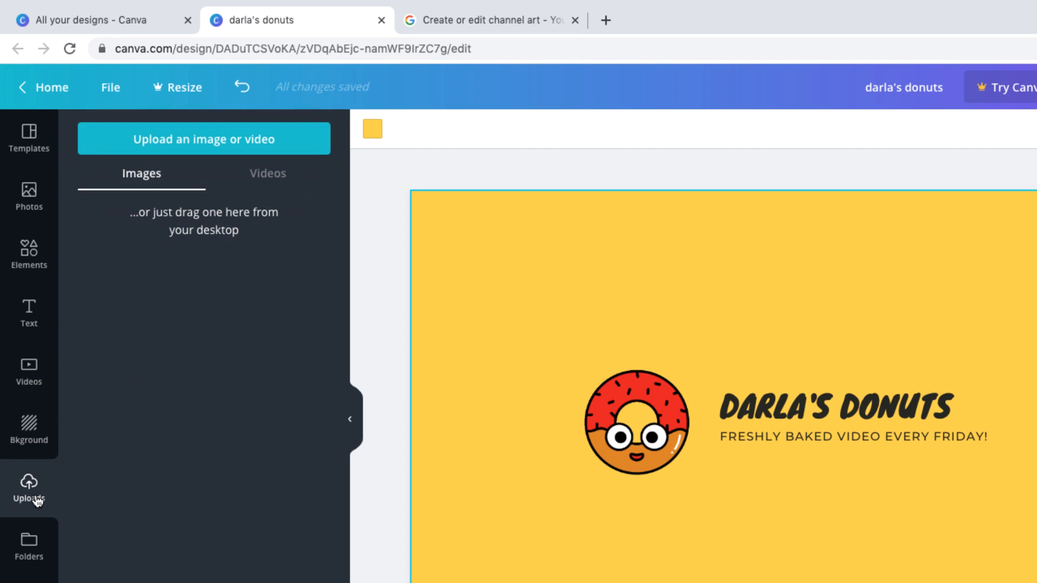
pyautogui.moveTo(197, 197)
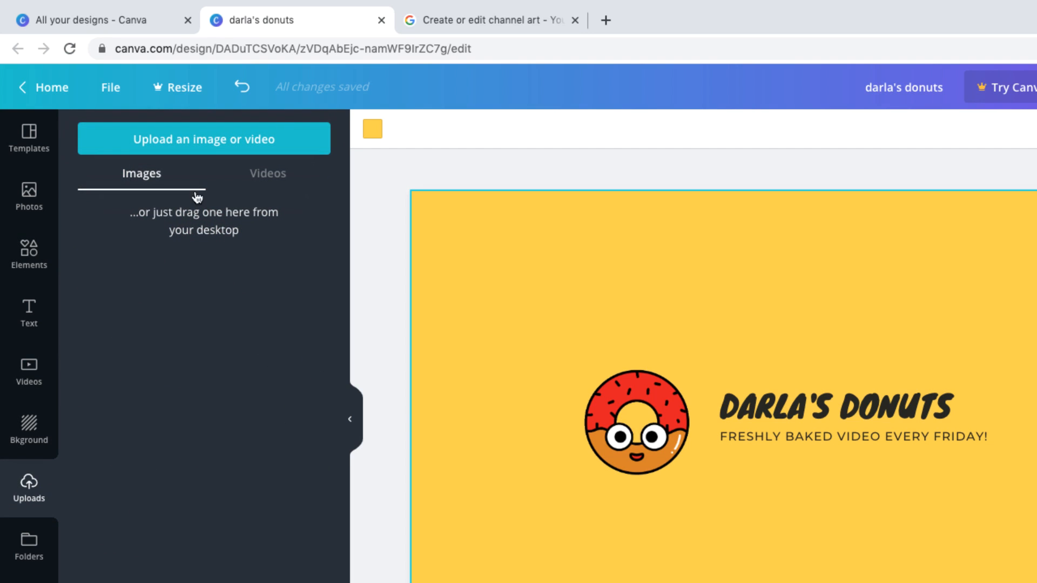
pyautogui.click(204, 139)
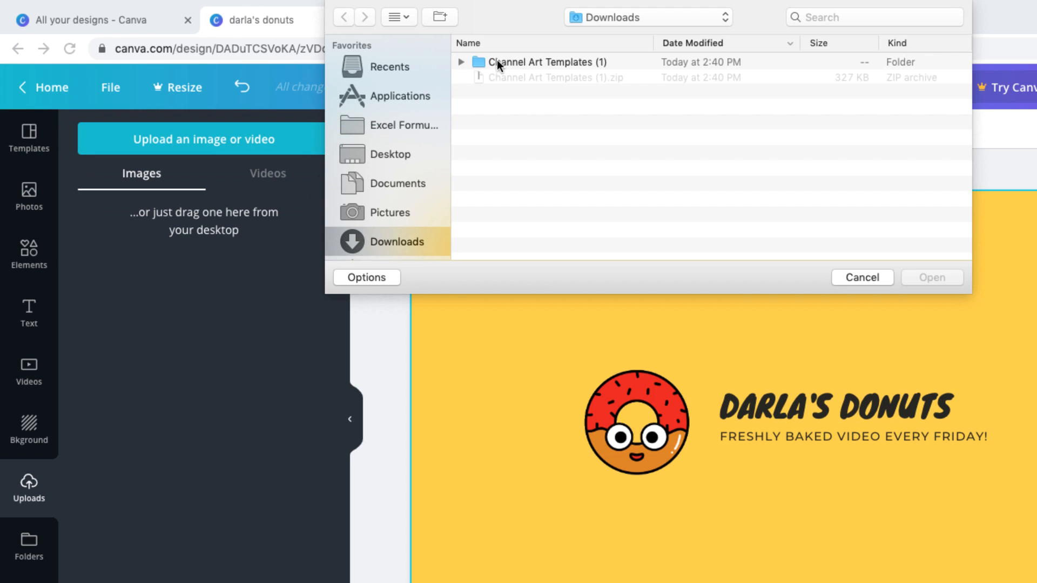
pyautogui.doubleClick(544, 62)
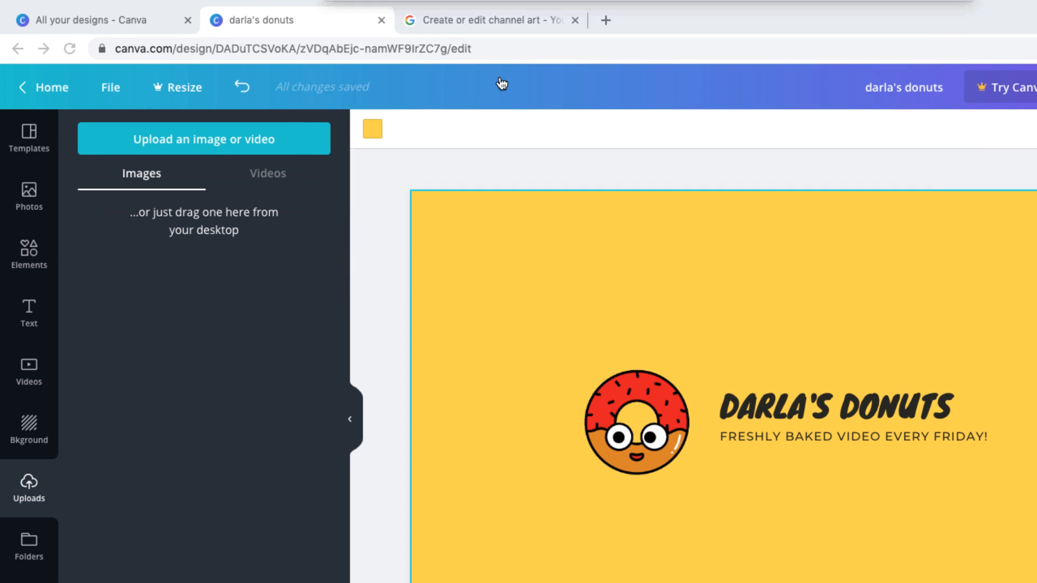
# Lay the uploaded safe-area template over the banner at about 66 transparency.
pyautogui.click(28, 483)
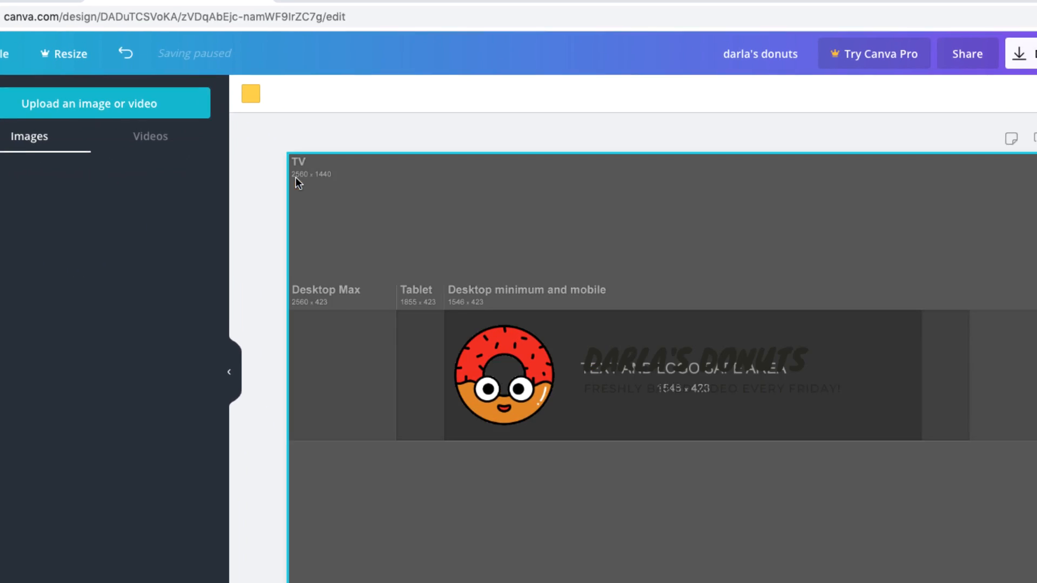
pyautogui.click(503, 377)
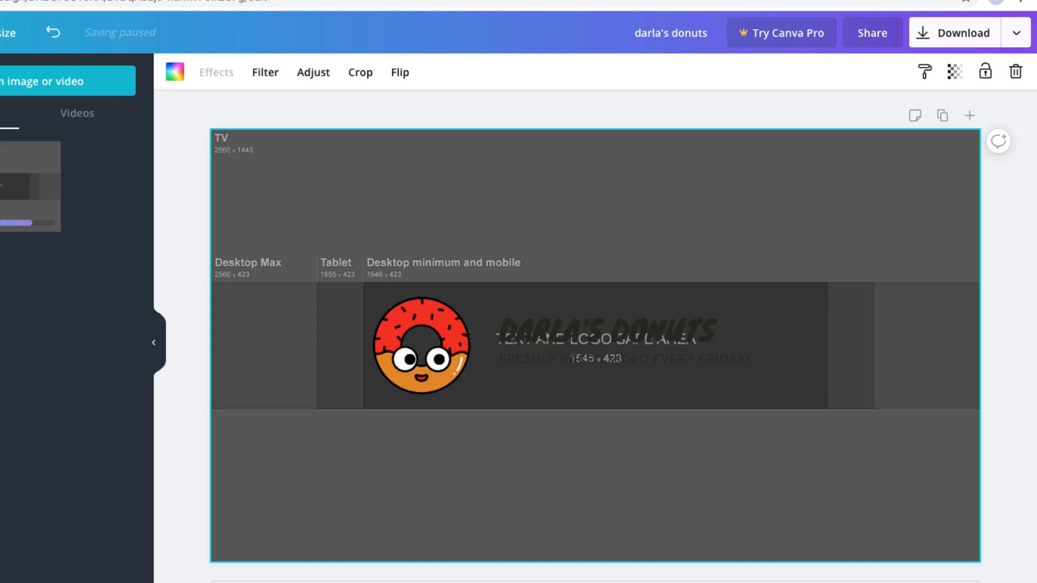
pyautogui.moveTo(260, 161)
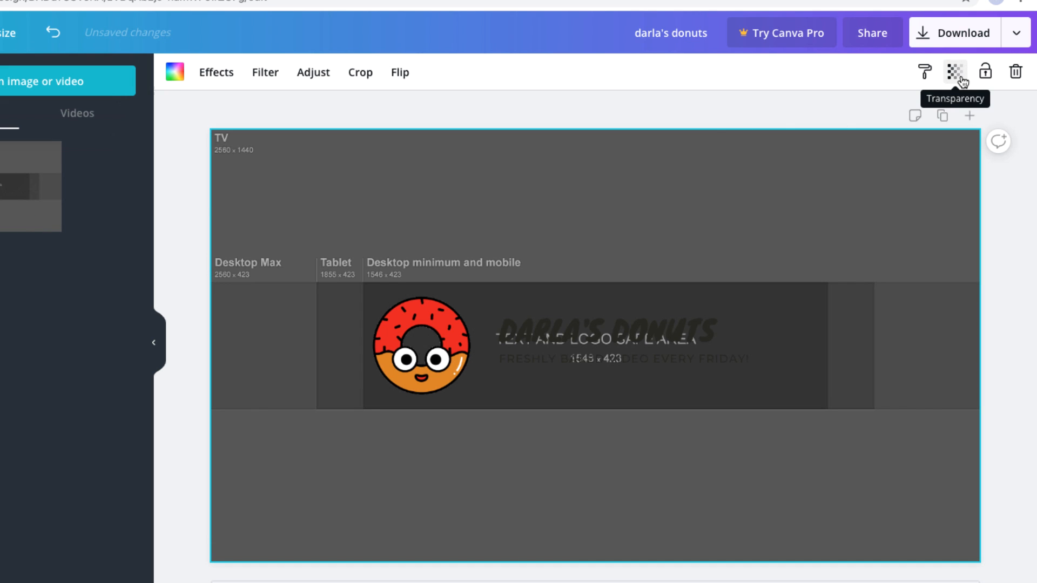
pyautogui.click(954, 72)
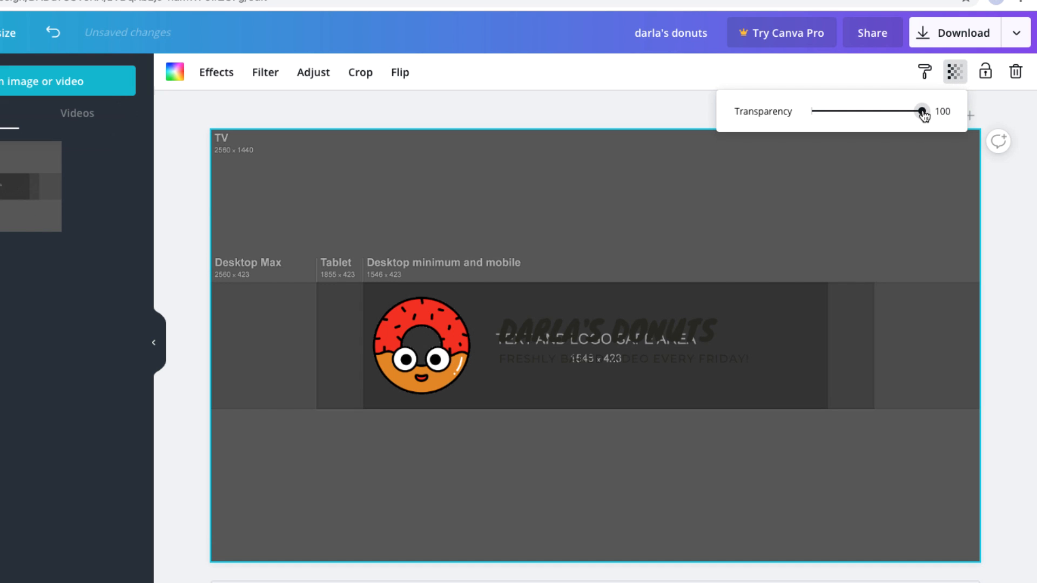
pyautogui.moveTo(925, 112); pyautogui.dragTo(885, 111)
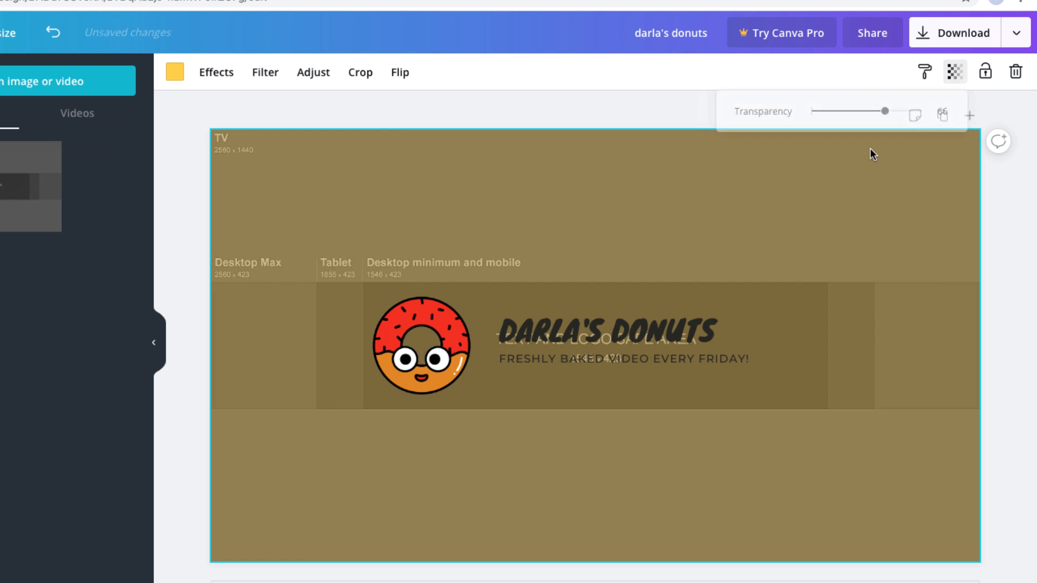
pyautogui.click(954, 71)
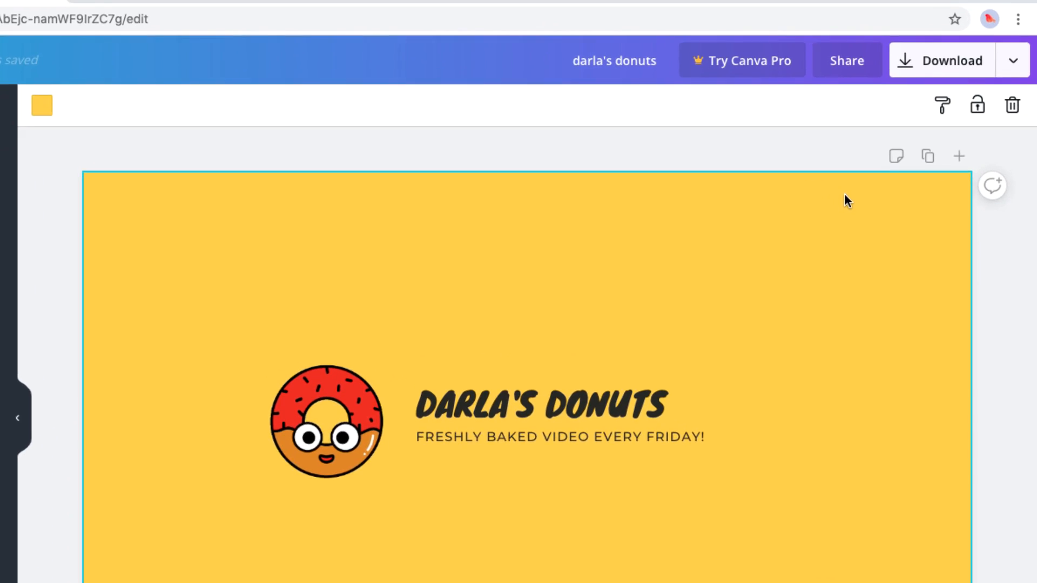
# Download the finished banner with PNG as the file type.
pyautogui.click(941, 60)
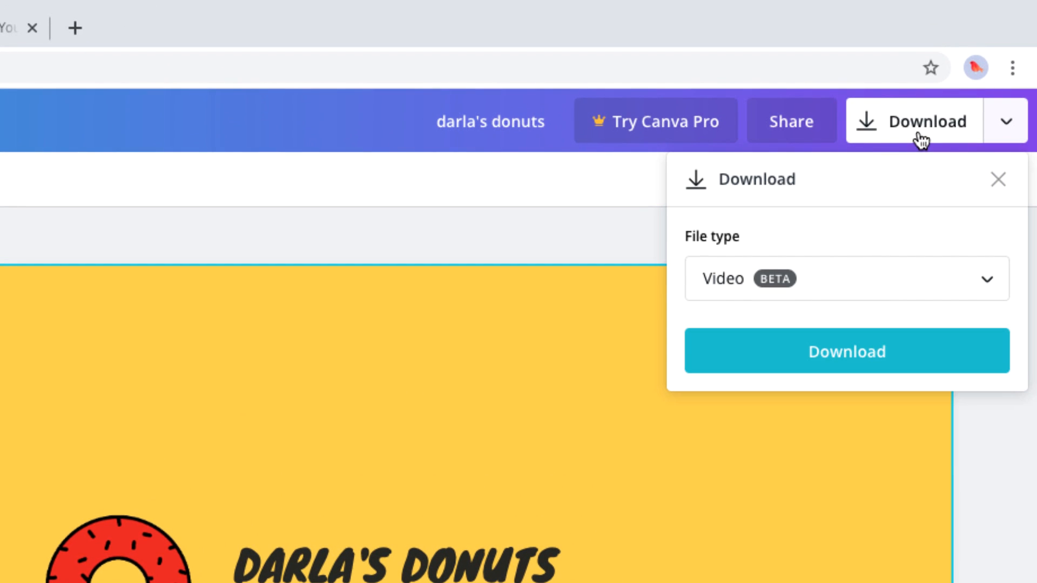
pyautogui.moveTo(884, 281)
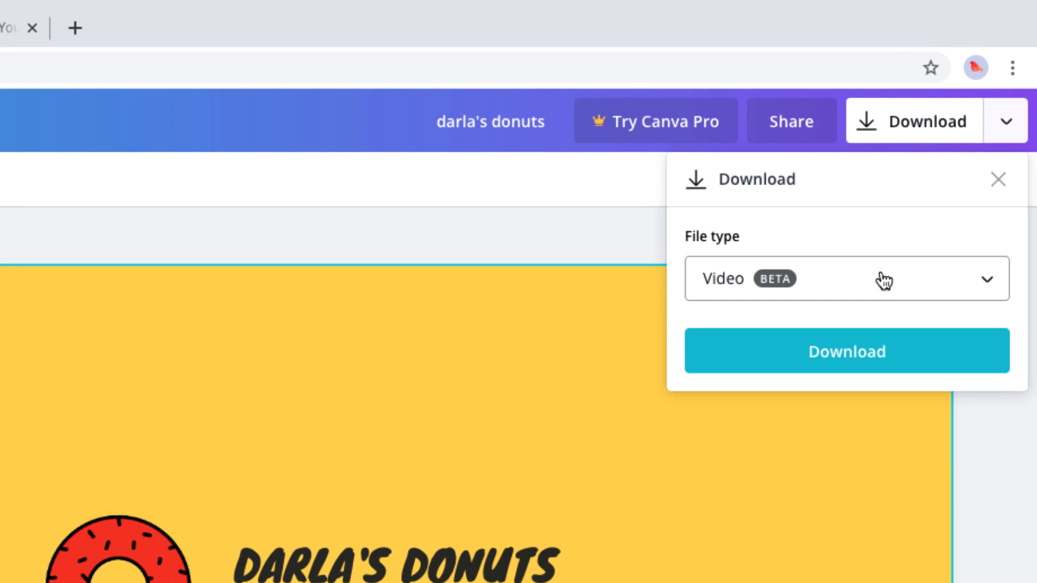
pyautogui.click(847, 279)
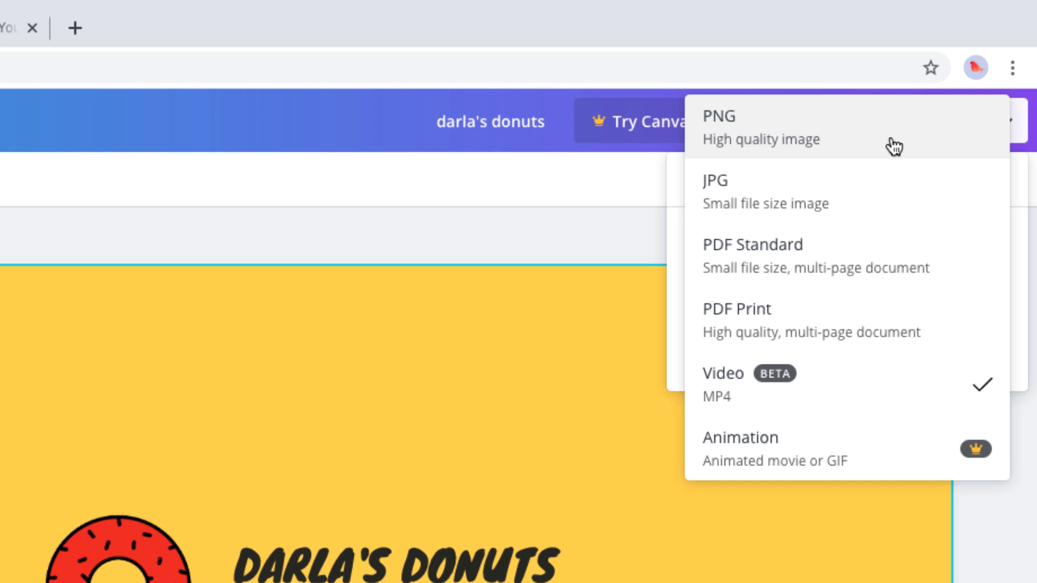
pyautogui.click(718, 128)
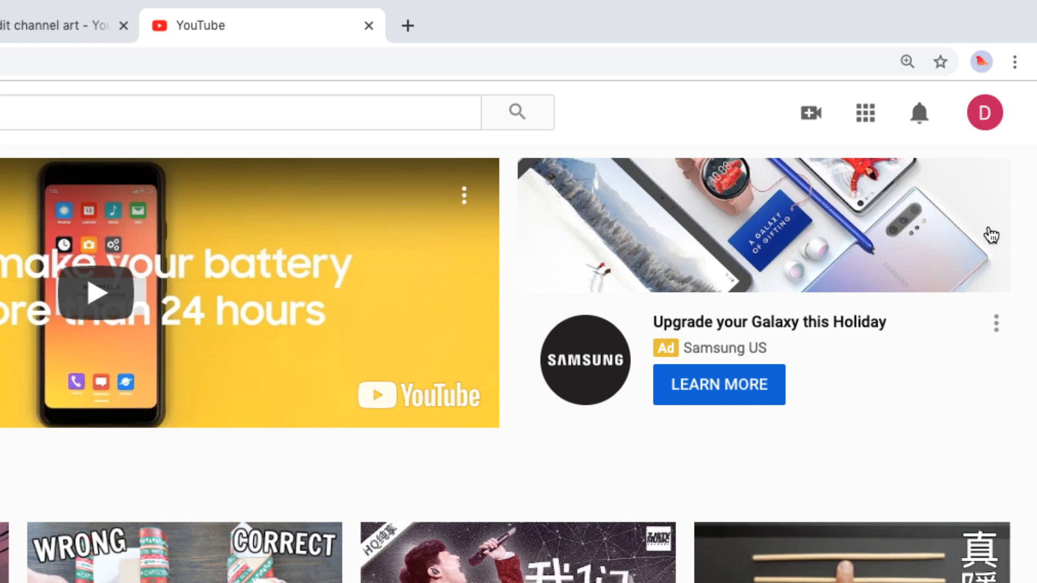
# From the account menu, go to the Darla's Donuts channel page.
pyautogui.click(983, 112)
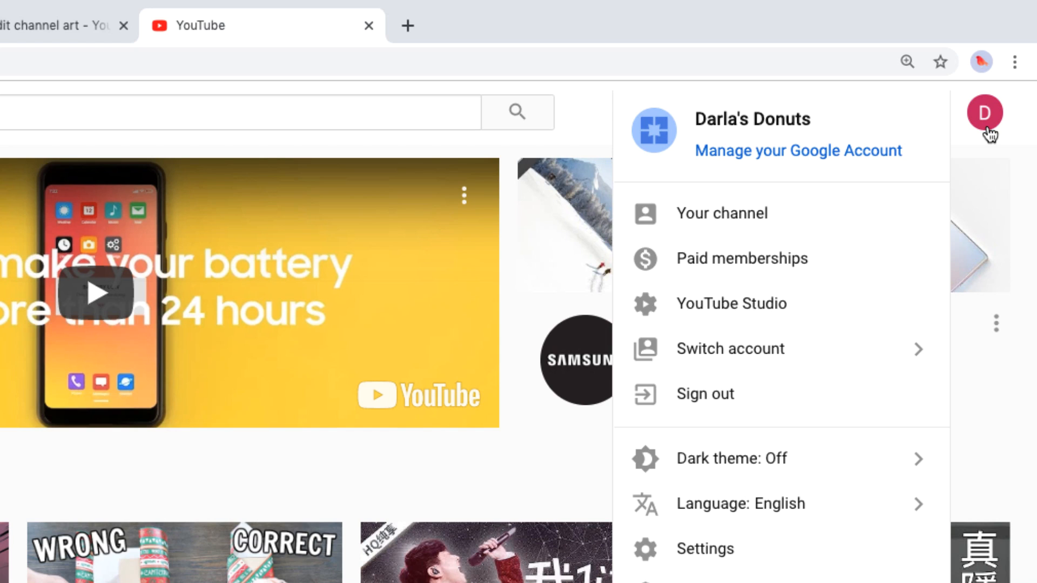
pyautogui.moveTo(874, 218)
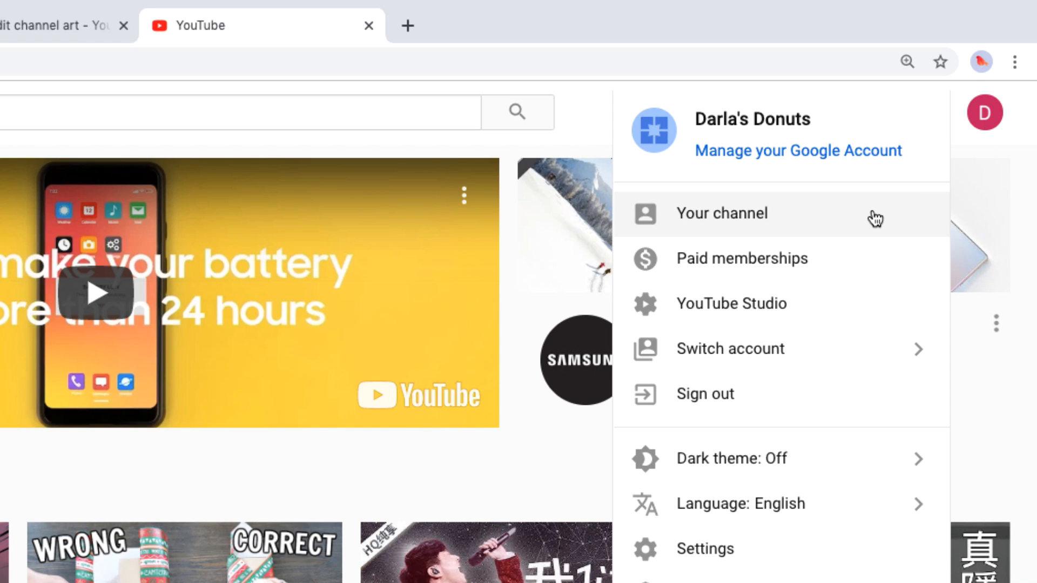
pyautogui.click(721, 212)
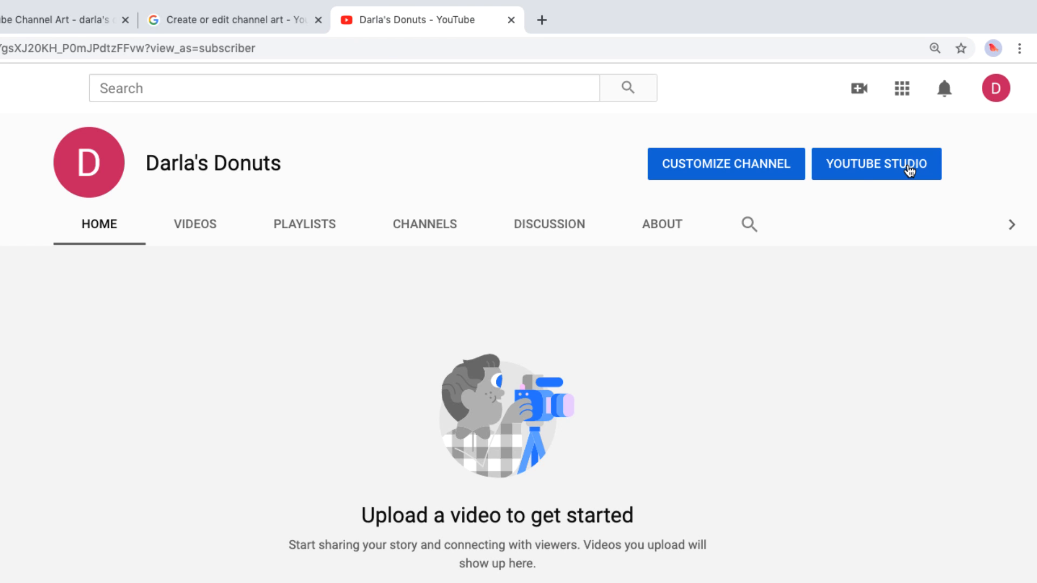
pyautogui.moveTo(750, 172)
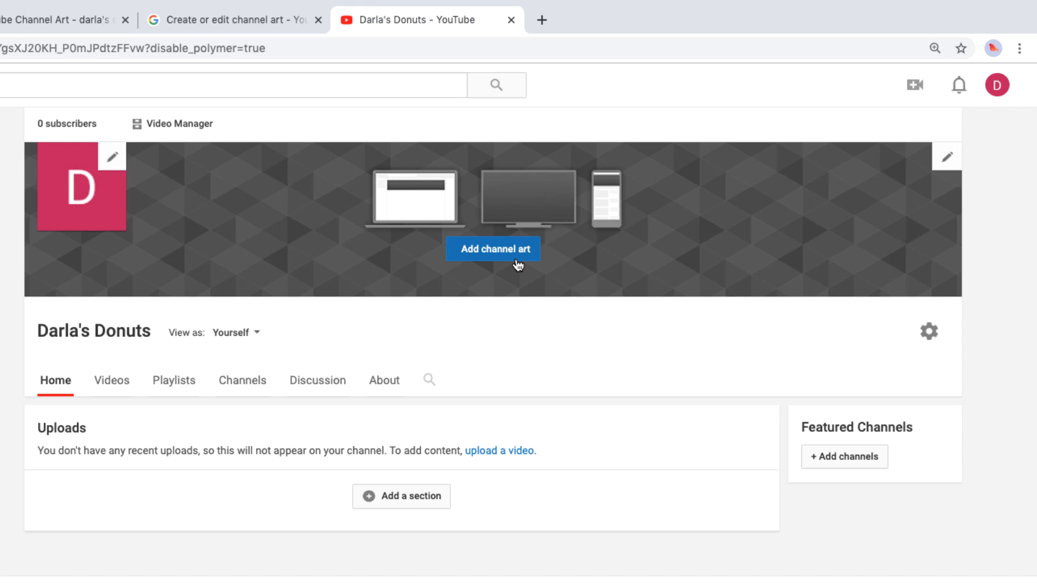
# Upload darla's donuts (3).png from the computer and confirm it as the channel art.
pyautogui.click(493, 249)
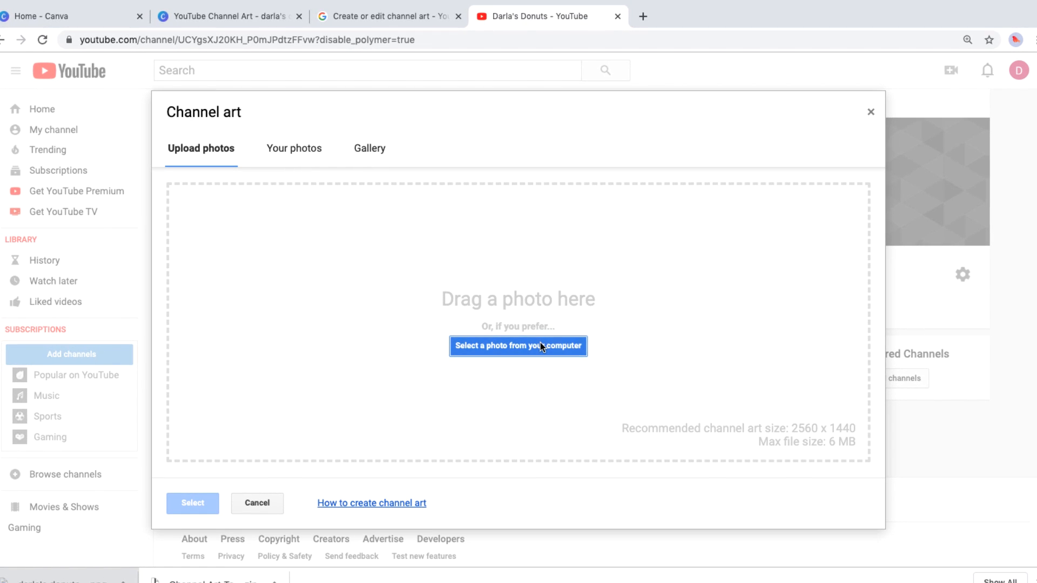
pyautogui.click(519, 346)
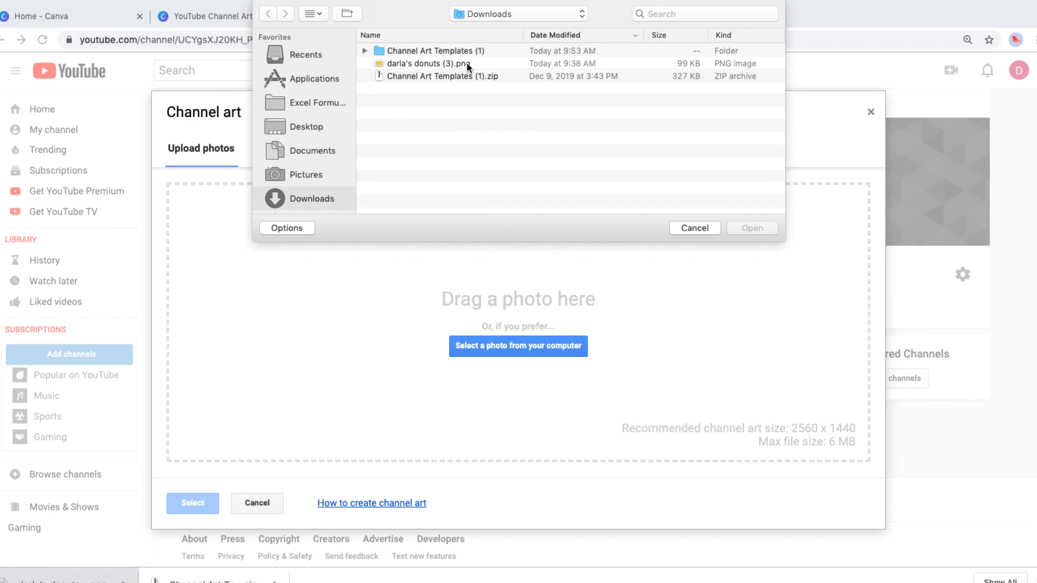
pyautogui.doubleClick(430, 63)
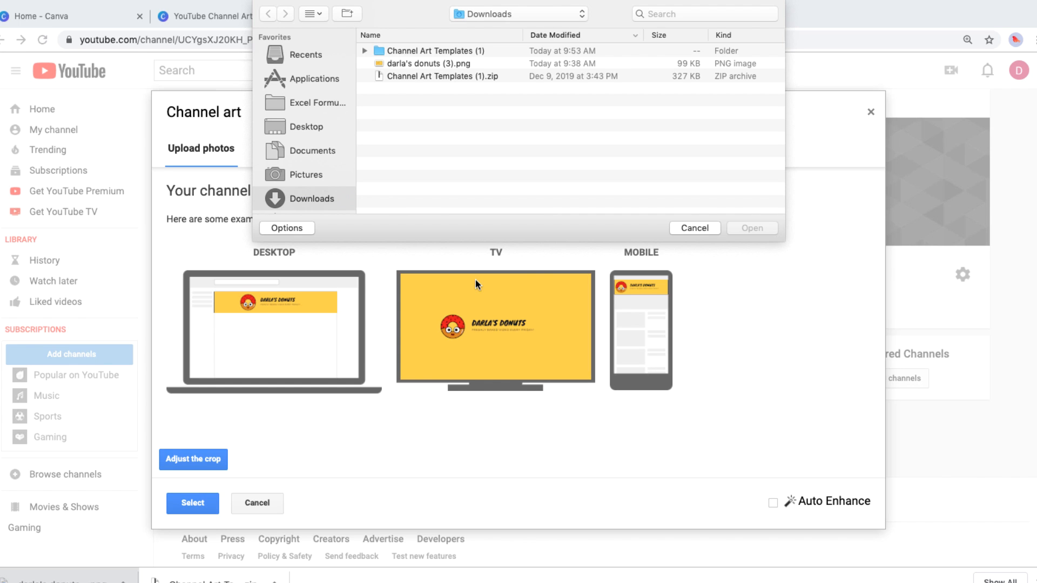
pyautogui.click(694, 228)
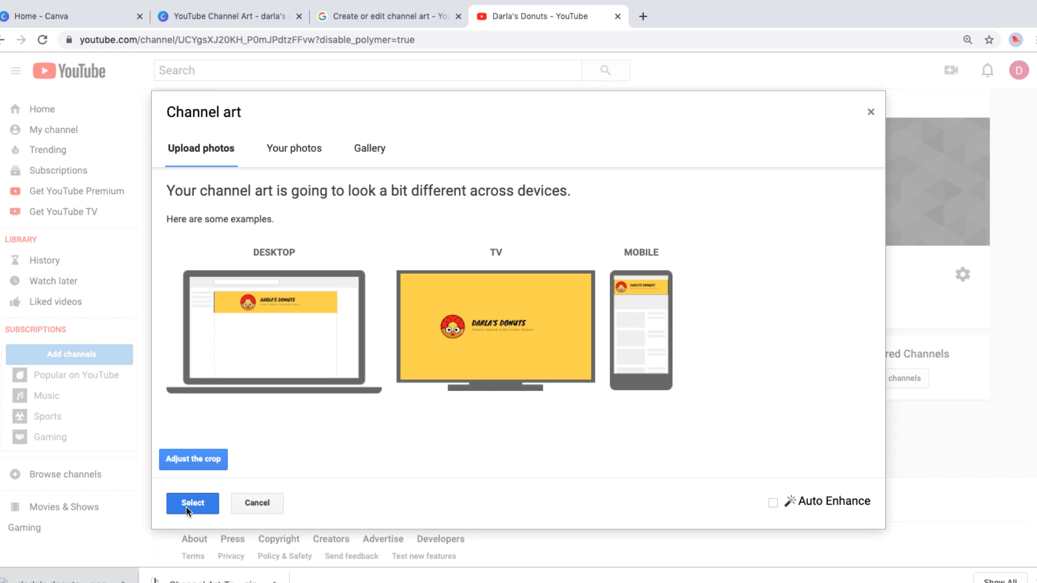
pyautogui.click(193, 503)
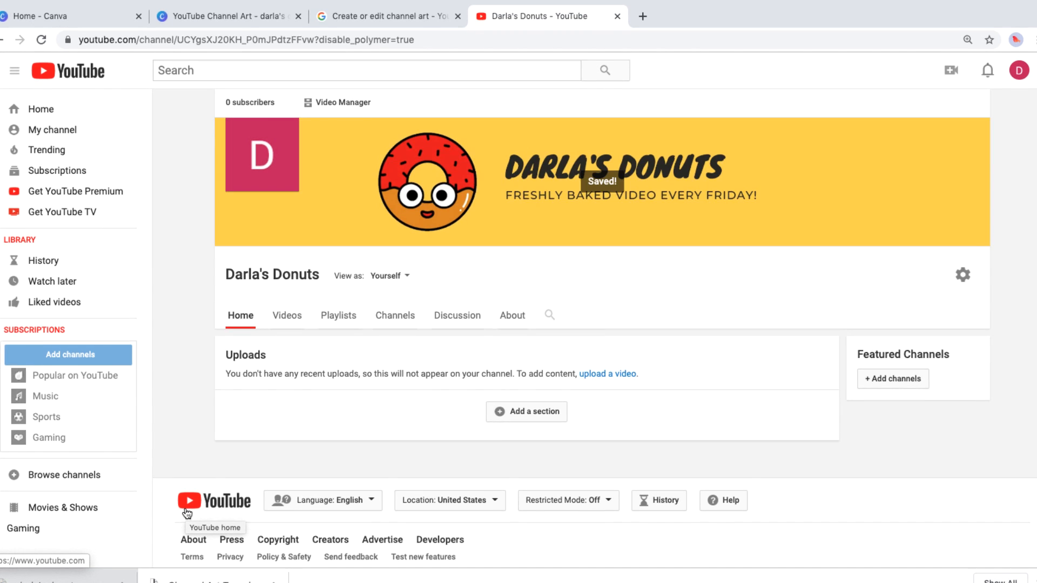